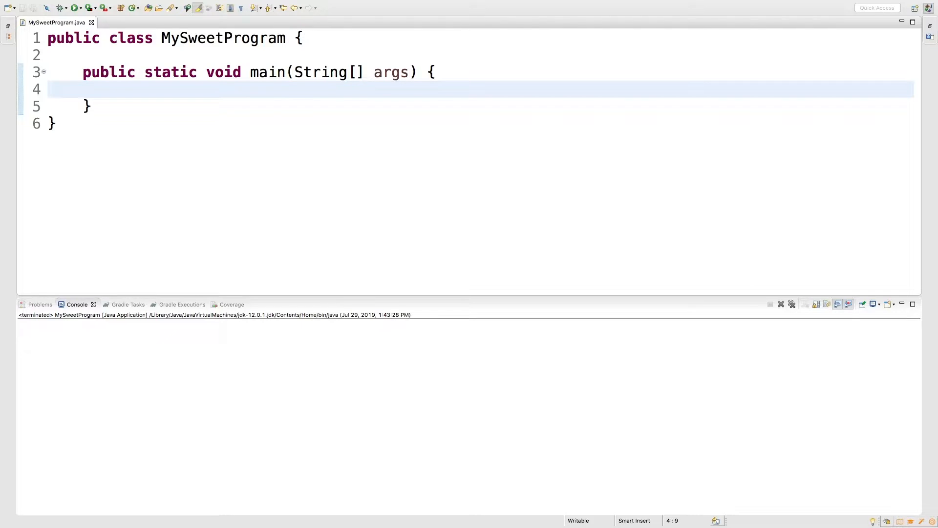
Scroll the Pramp homepage and expand the INTERVIEW TYPES menu in the navigation bar.
left_click(119, 89)
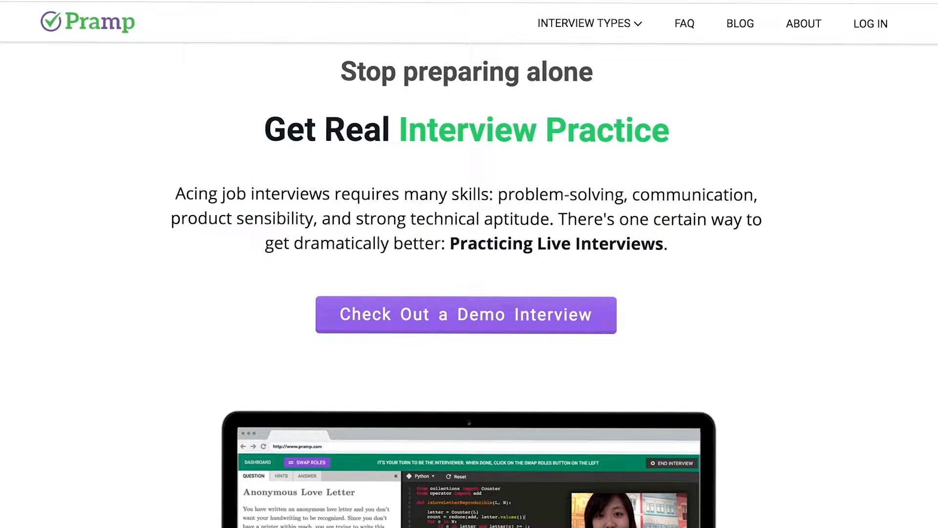
scroll("down", 3)
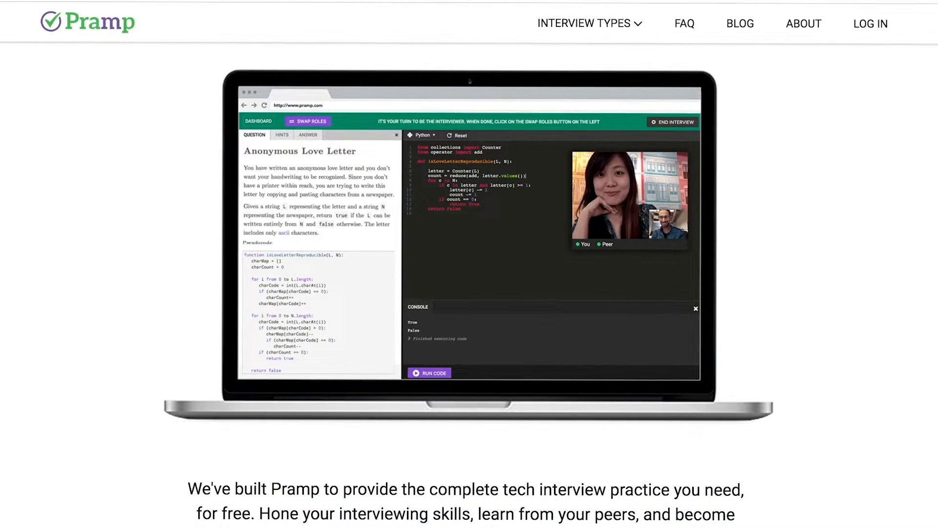
left_click(589, 23)
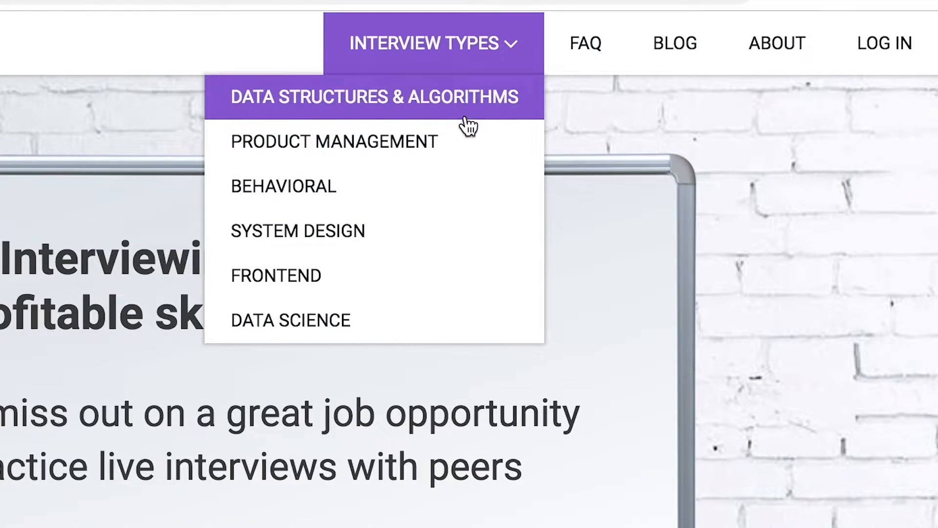
mouse_move(473, 231)
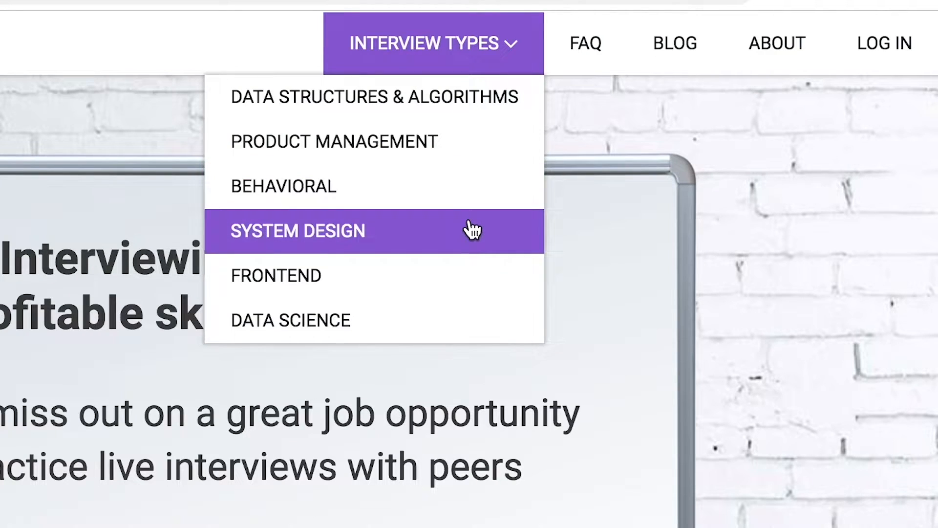
mouse_move(472, 328)
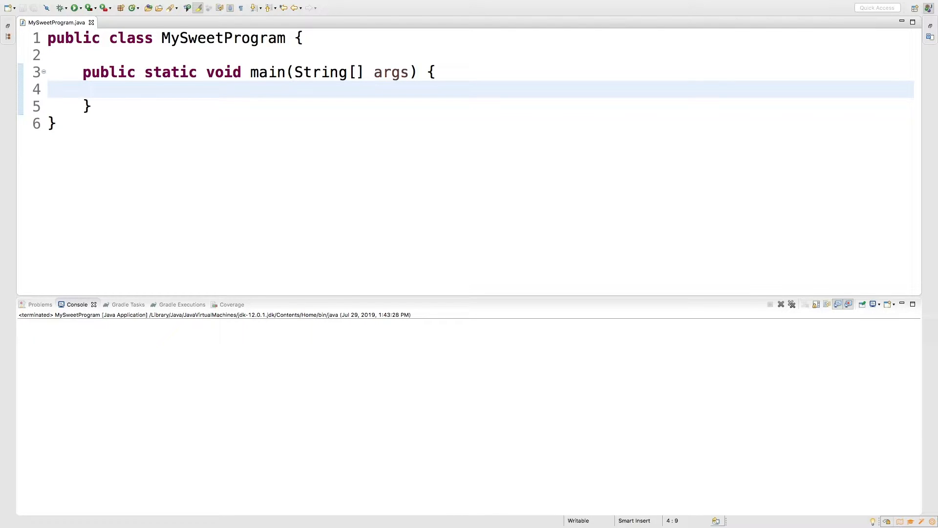
Write `List<Integer> grades =` inside main, leaving the right-hand side empty.
type("List")
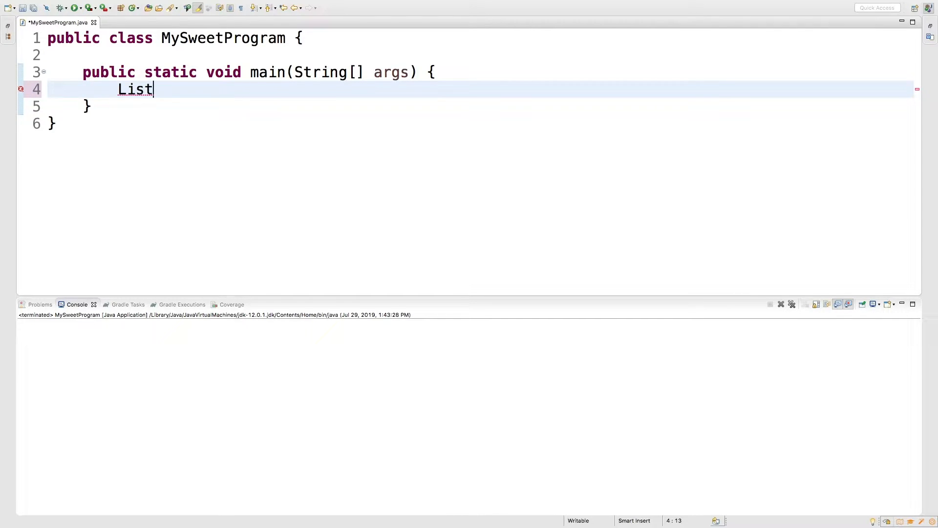
type("<>")
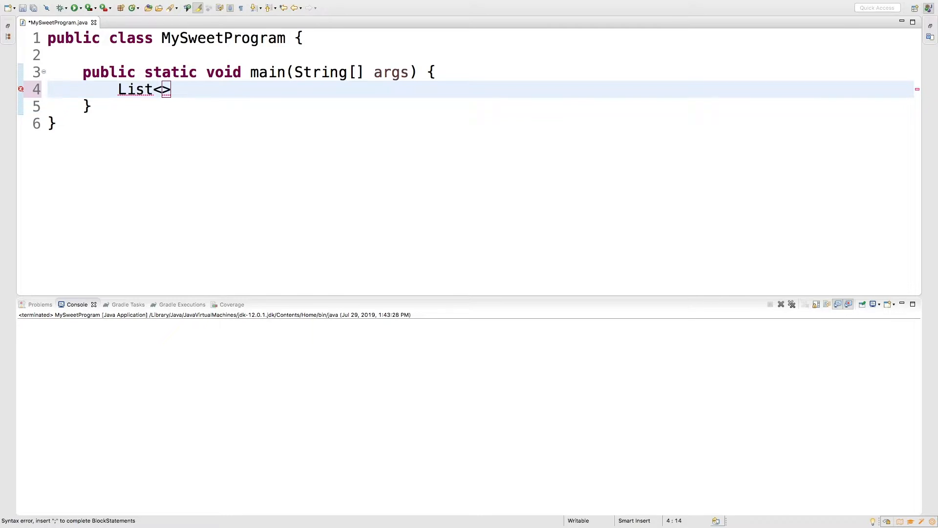
type("Integer")
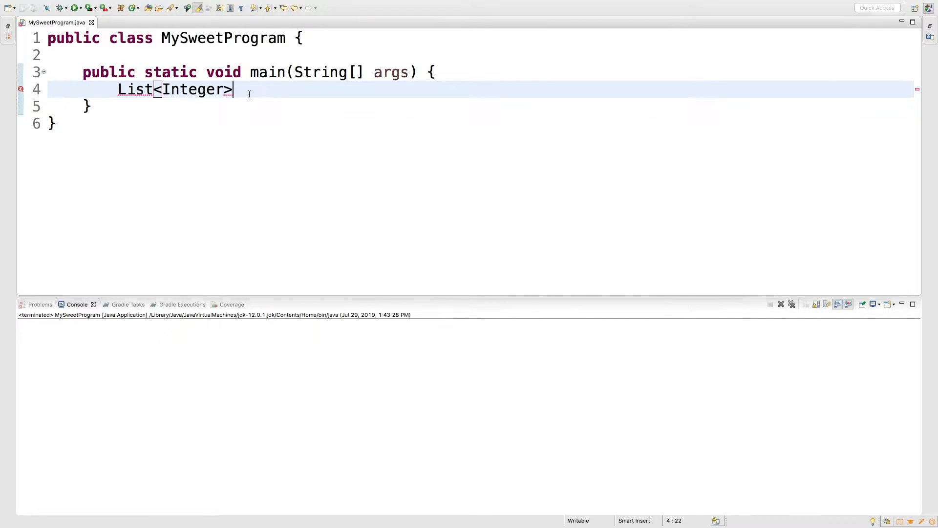
type("grades")
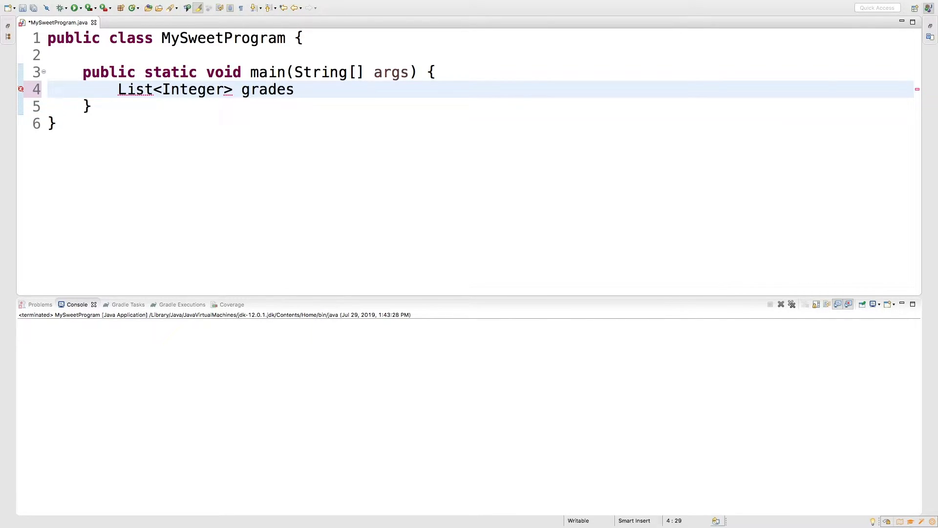
type("=")
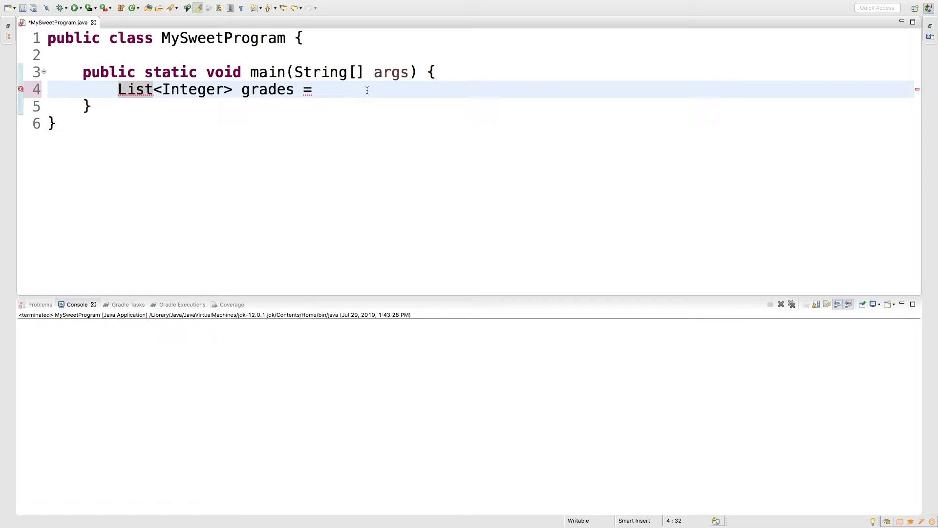
Complete the statement as `List<Integer> grades = new ArrayList<Integer>();`.
type("new")
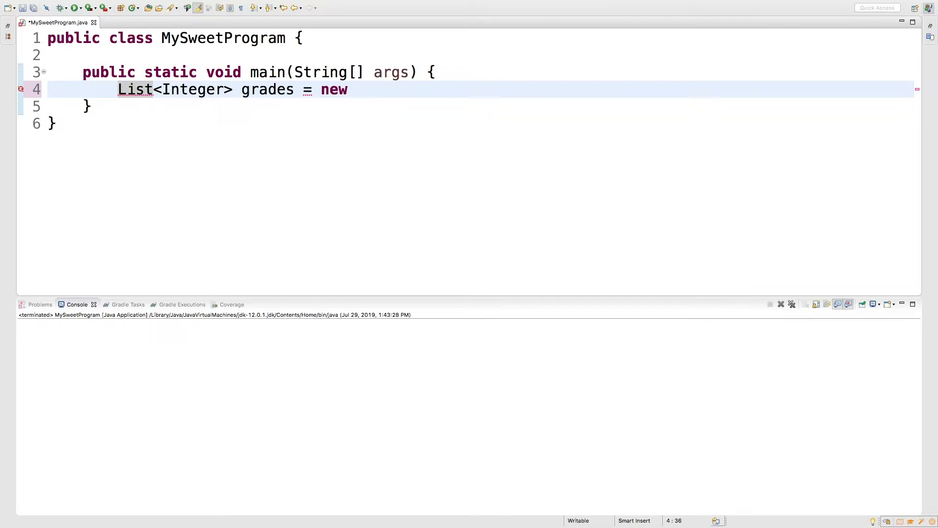
type("ArrayList")
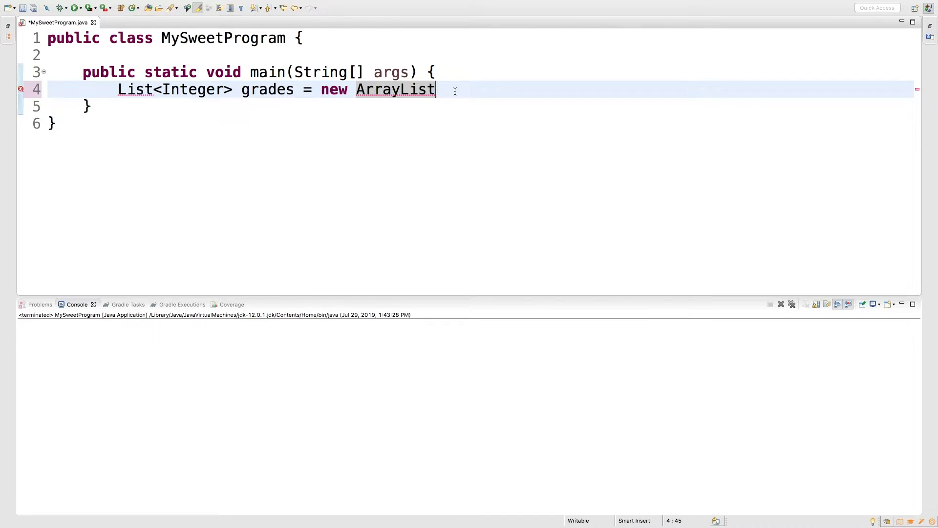
type("<>")
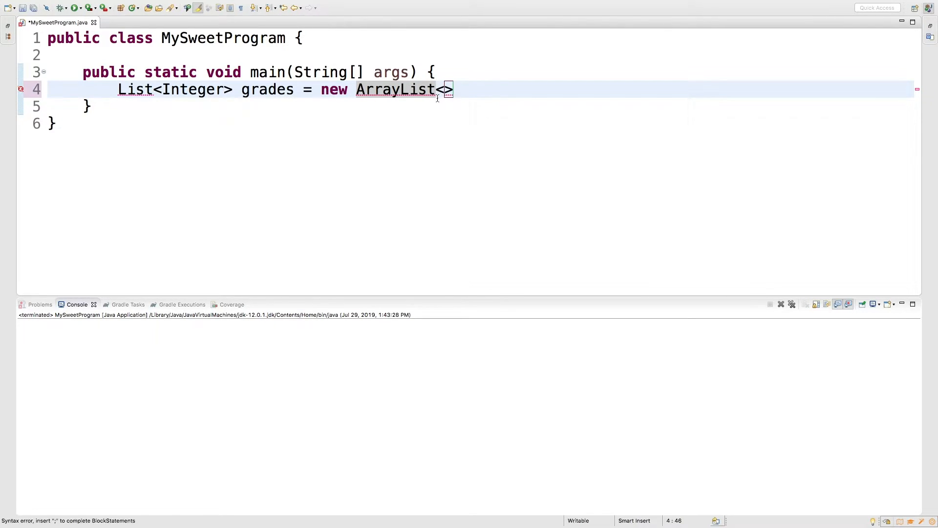
type("Integer")
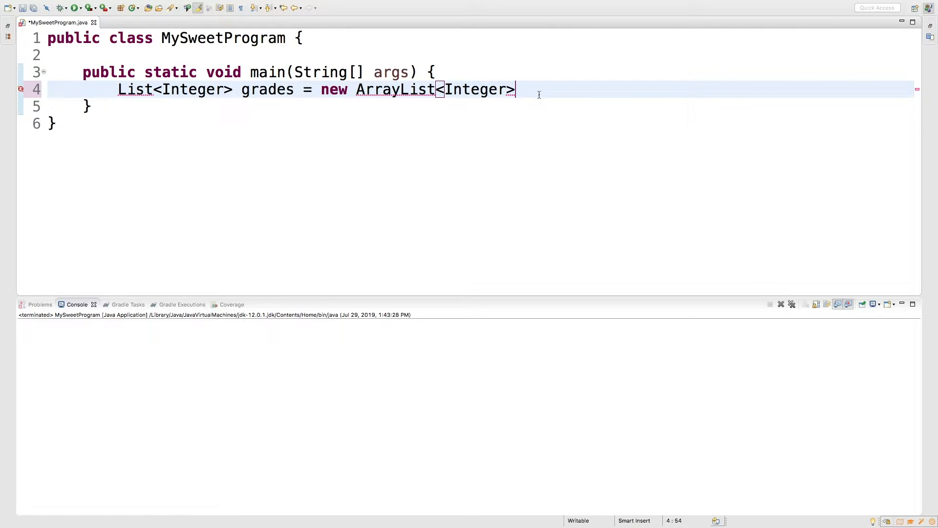
type("();")
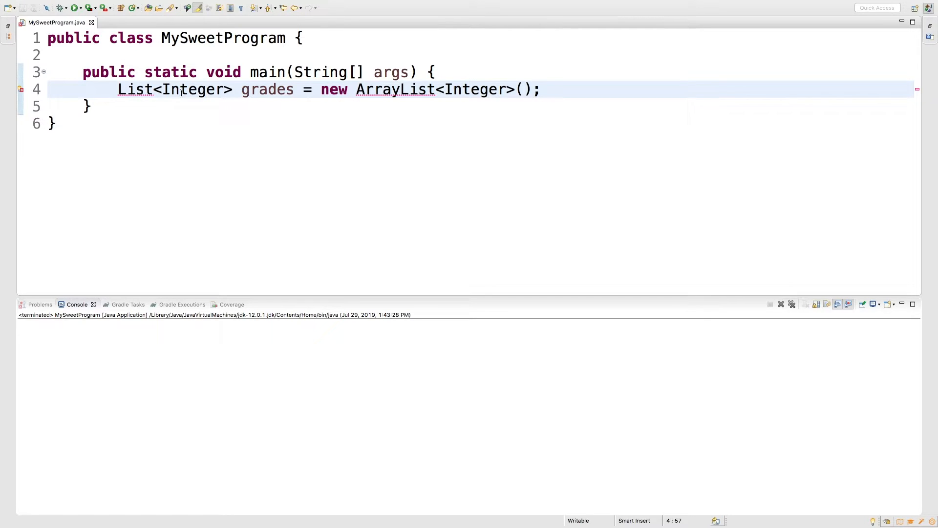
Resolve the errors by importing java.util.List and java.util.ArrayList via quick fixes.
left_click(135, 88)
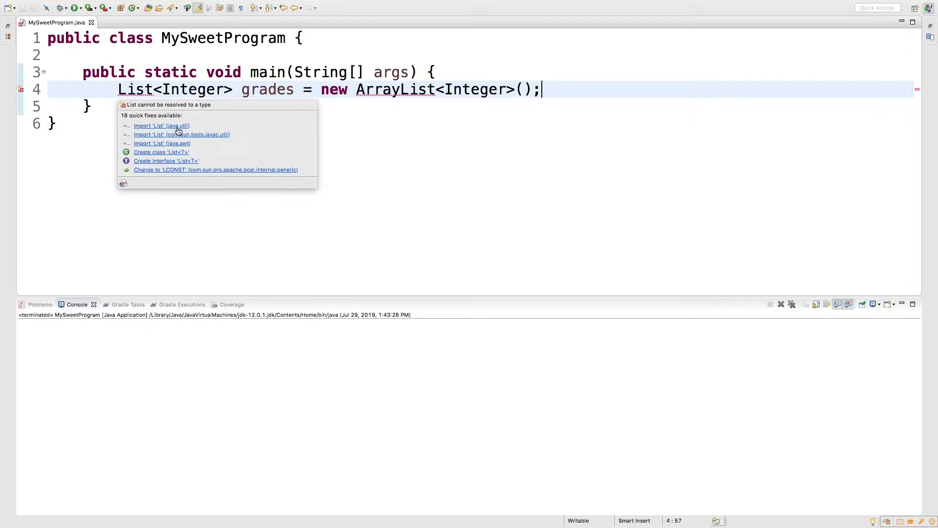
left_click(161, 126)
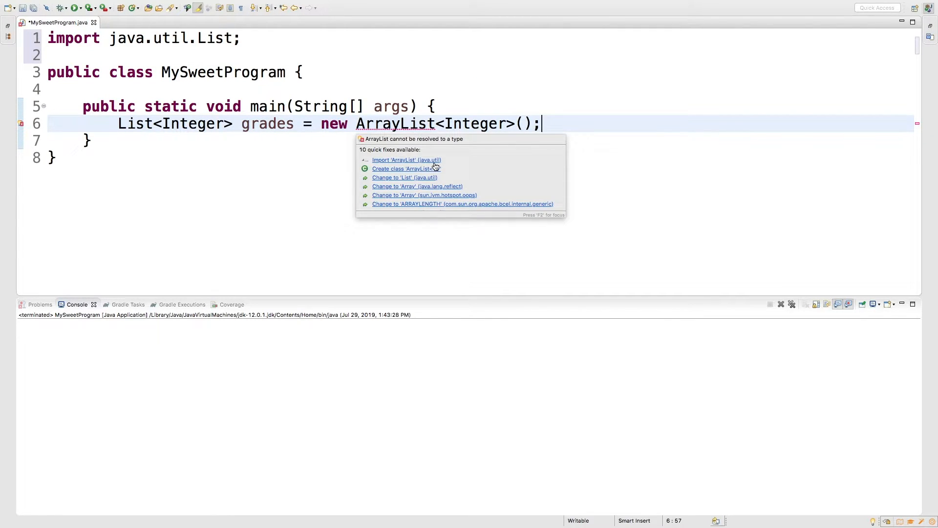
left_click(406, 159)
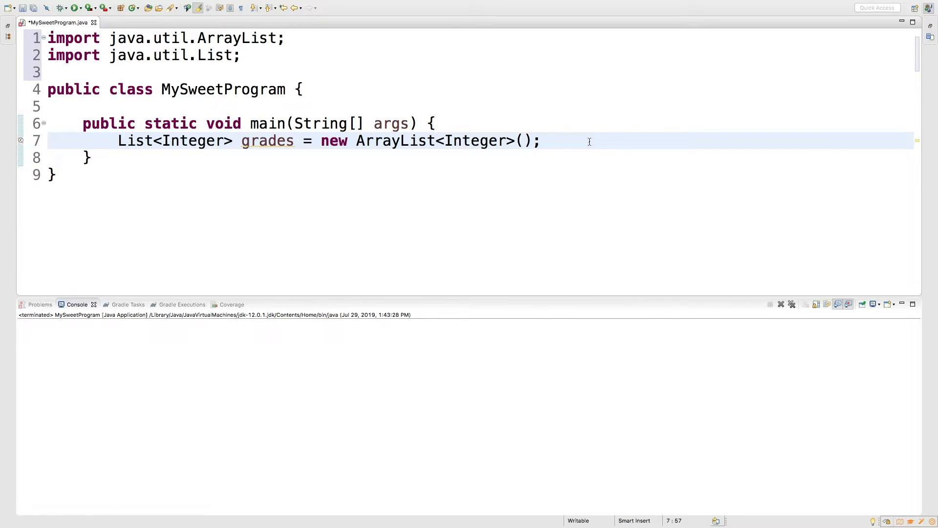
Replace ArrayList with LinkedList in the grades initialiser and import java.util.LinkedList.
double_click(268, 141)
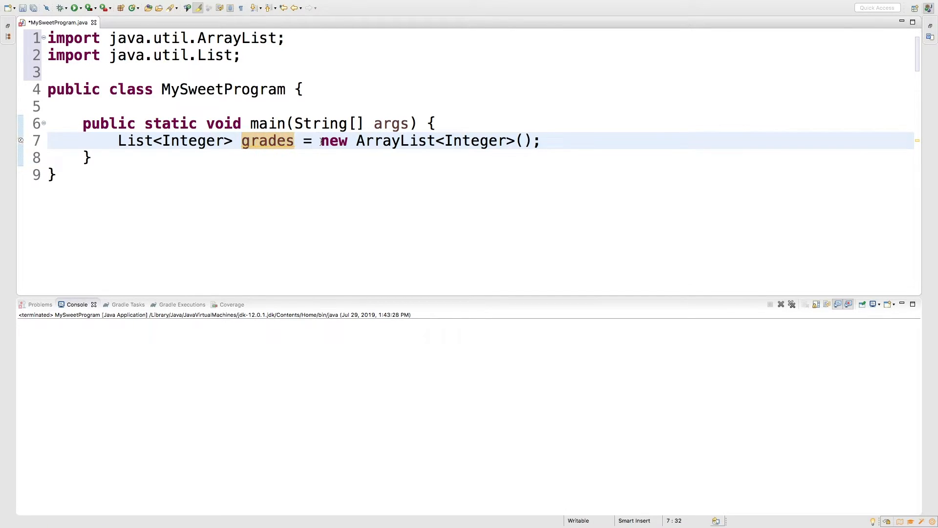
double_click(394, 141)
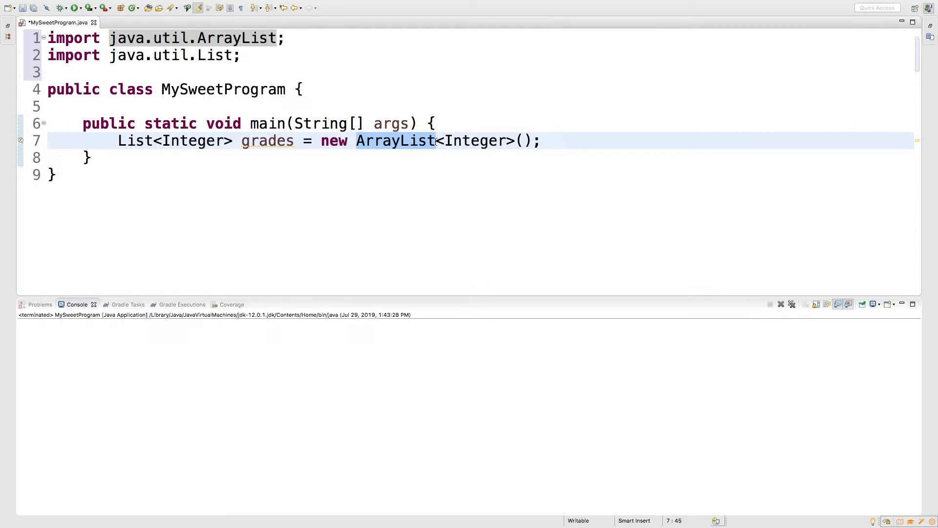
left_click(437, 140)
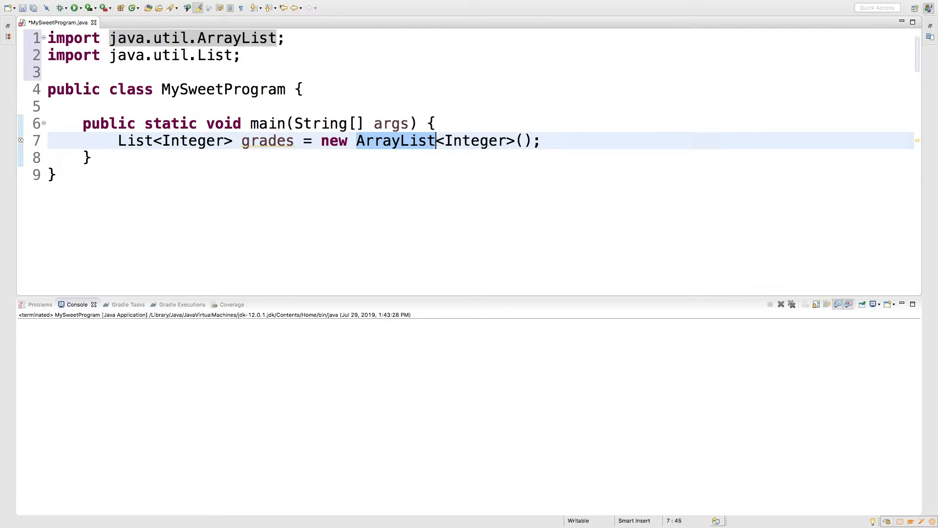
type("Linked")
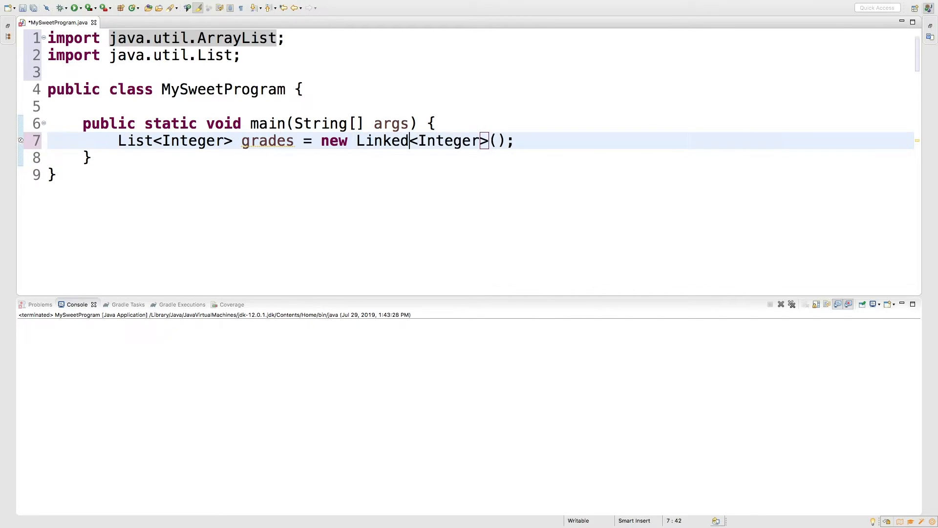
type("List")
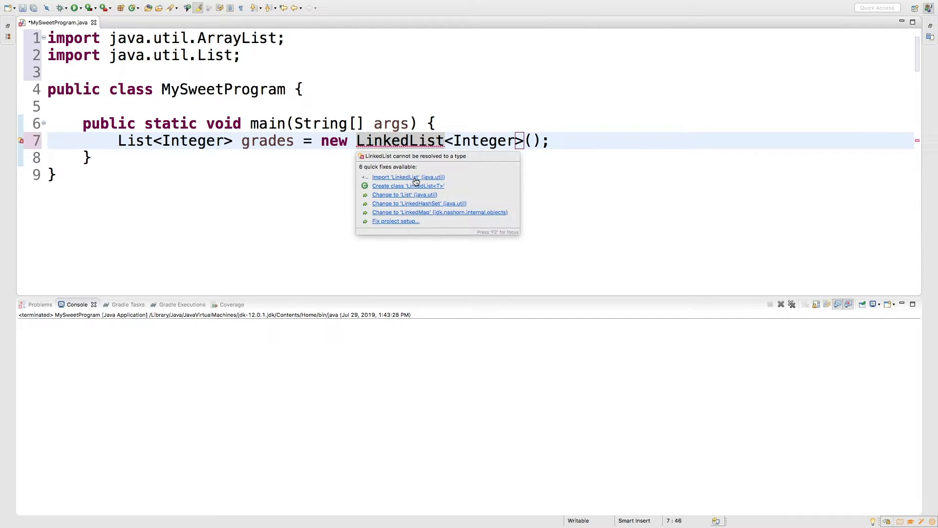
left_click(408, 177)
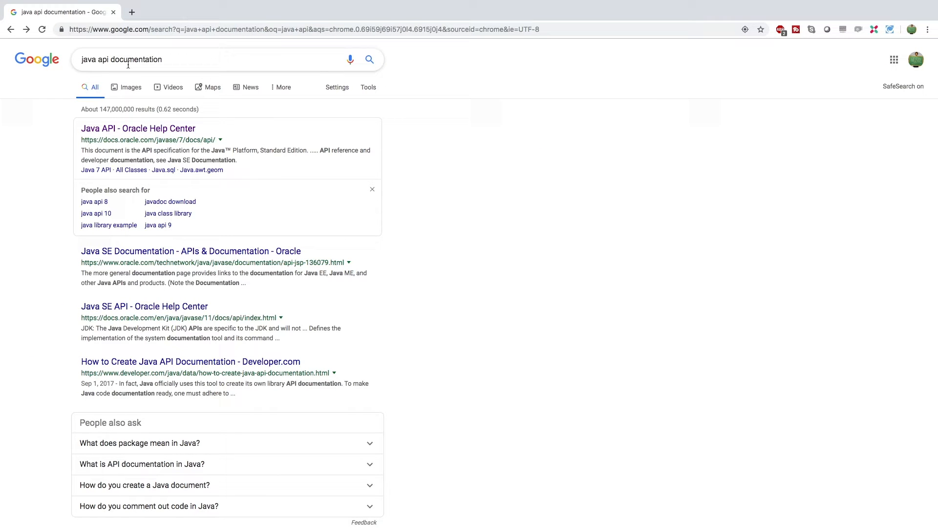
mouse_move(137, 128)
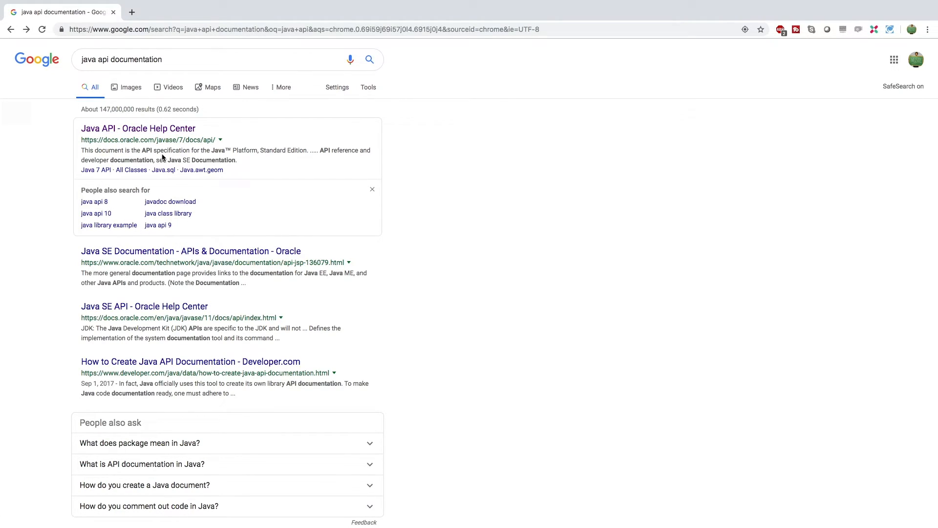
Open the Java API - Oracle Help Center search result.
left_click(137, 128)
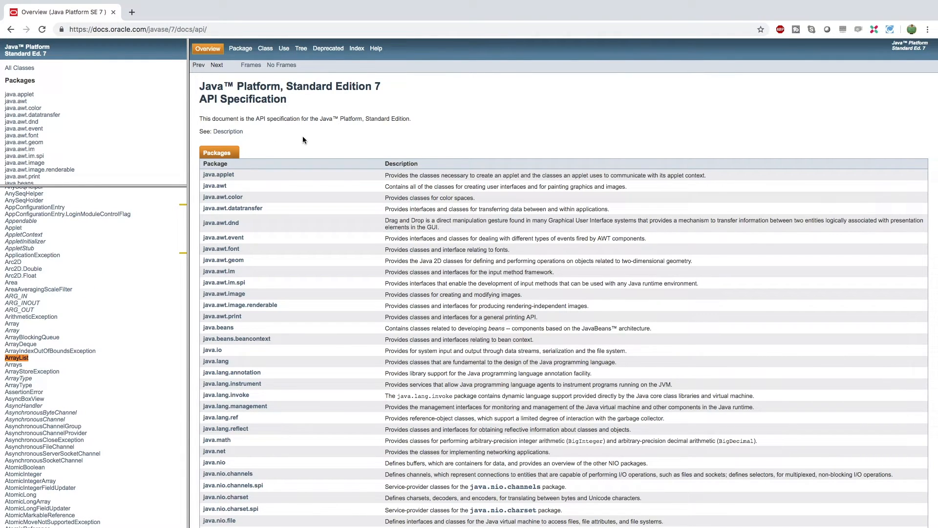
Find "arraylist" in the All Classes list and open the ArrayList class page.
type("arraylist")
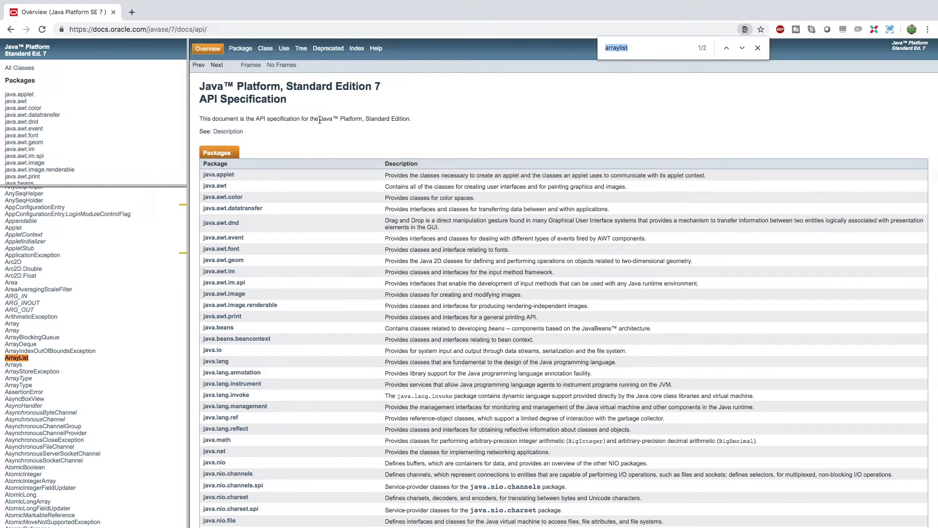
left_click(16, 358)
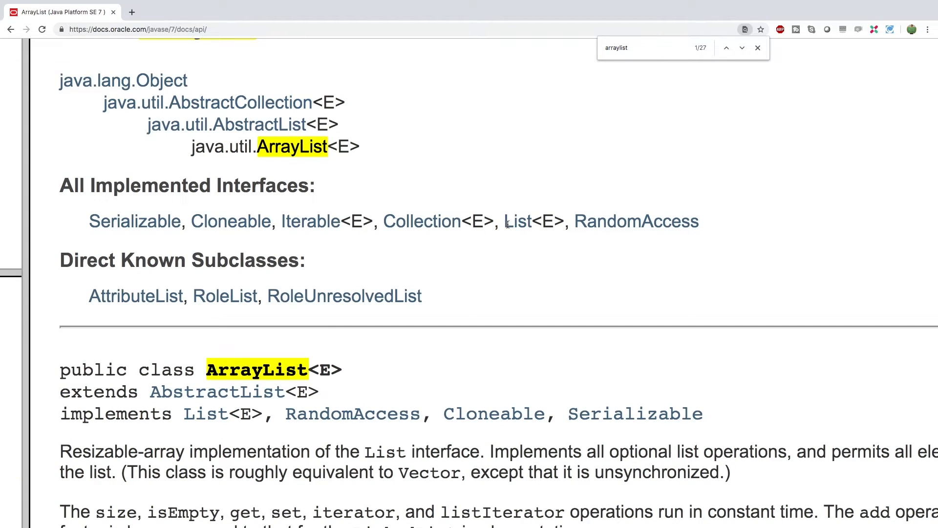
Open the List interface from All Implemented Interfaces and scroll to its Method Summary.
double_click(517, 222)
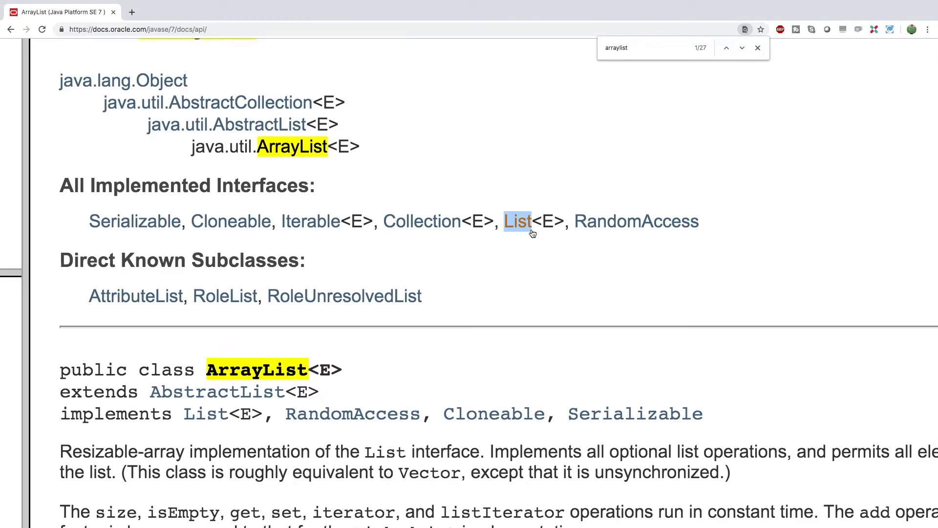
left_click(518, 221)
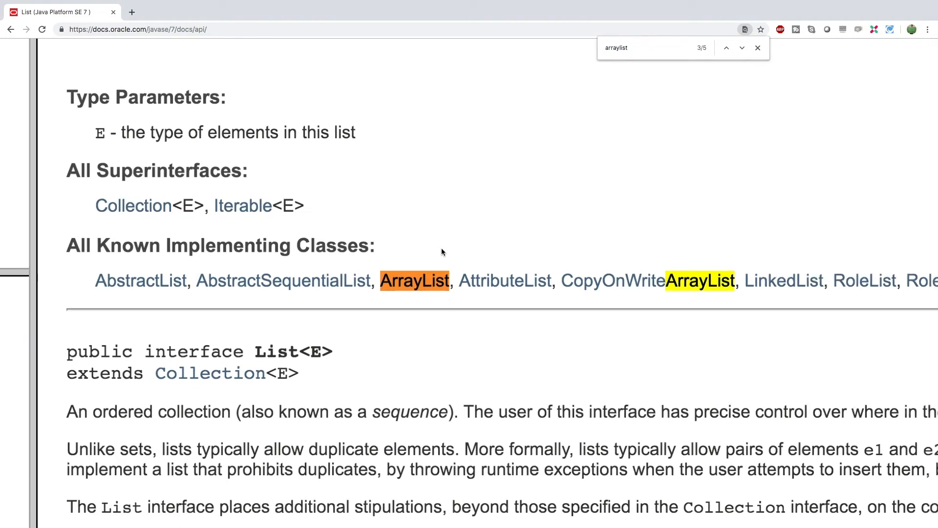
scroll("down", 3)
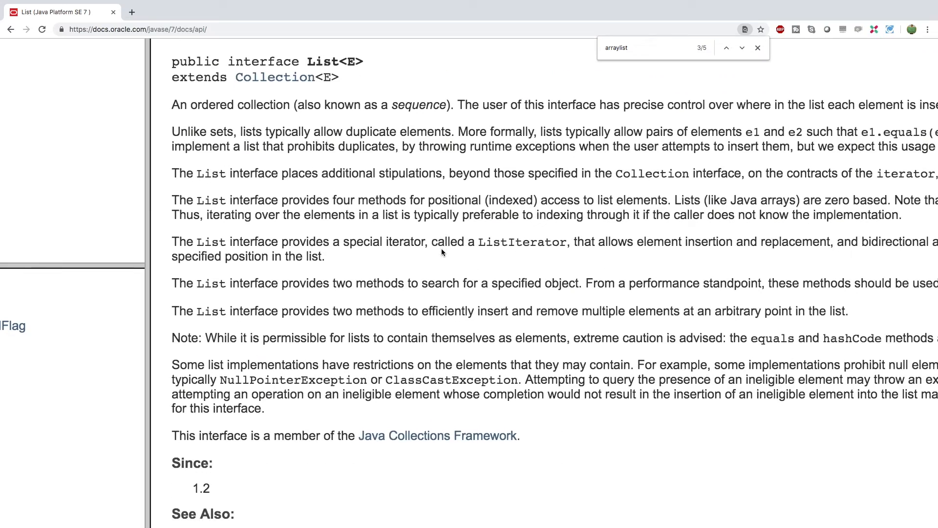
scroll("down", 3)
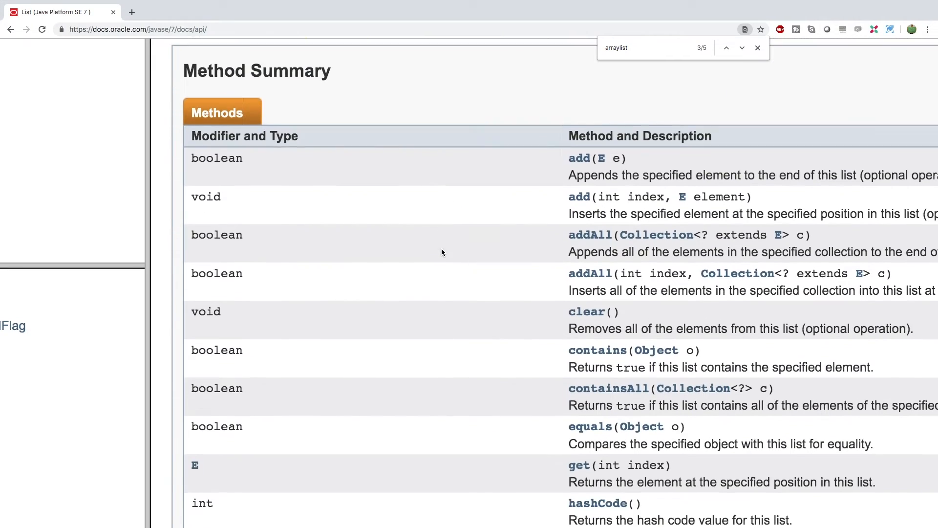
scroll("down", 3)
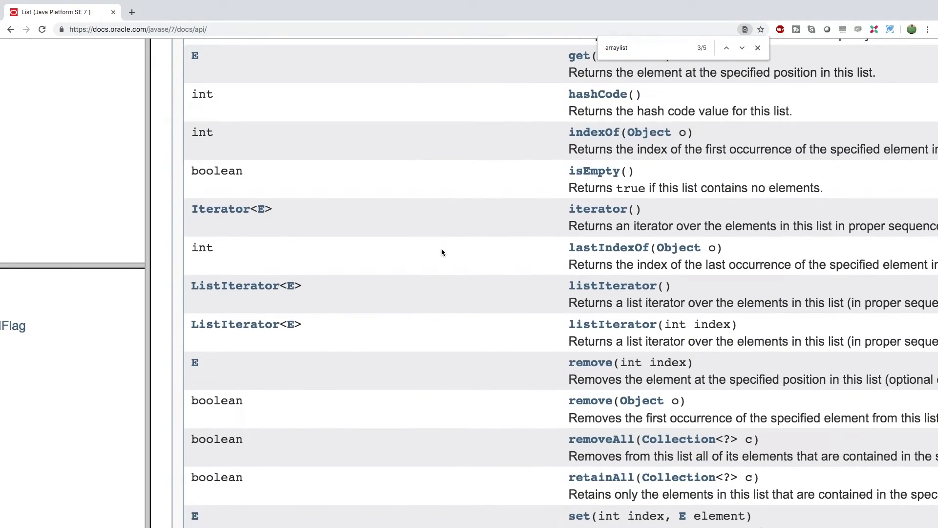